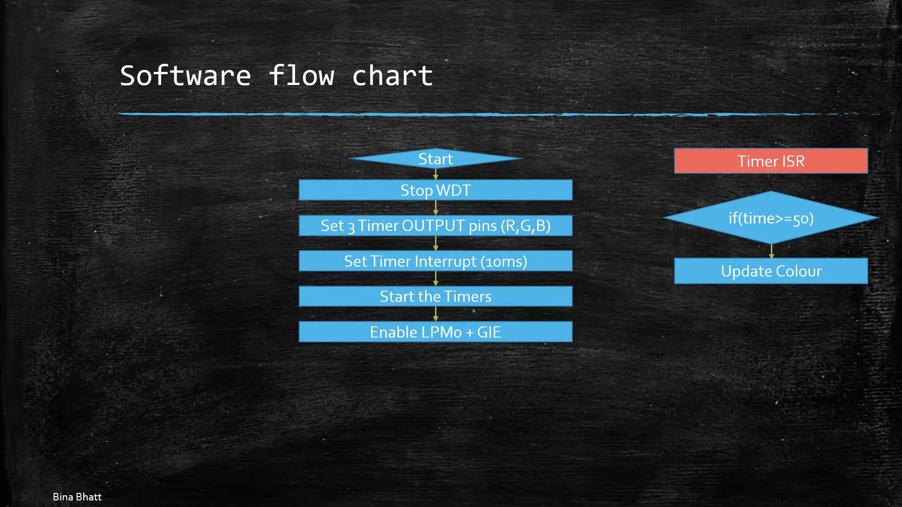
# Step: Advance from the software flow chart to the 'Update Colour Logic – Colour Wheel' title slide
pyautogui.press('Right')
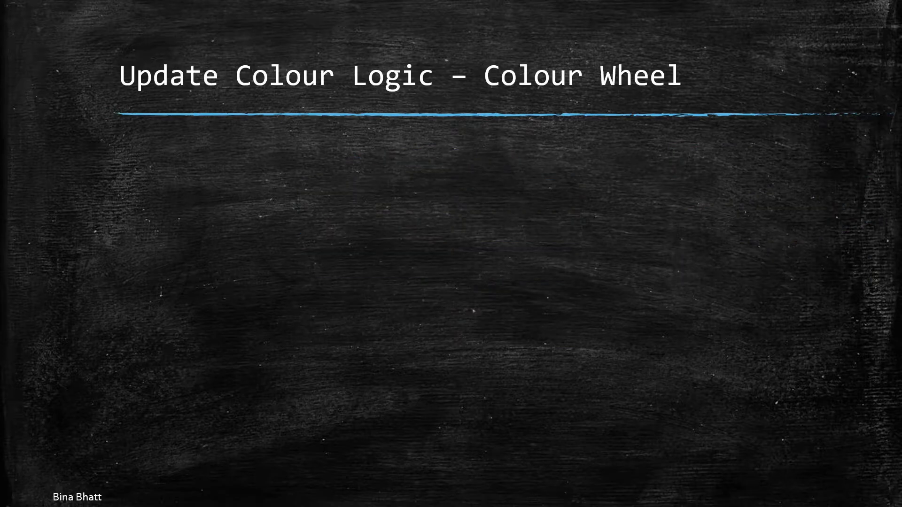